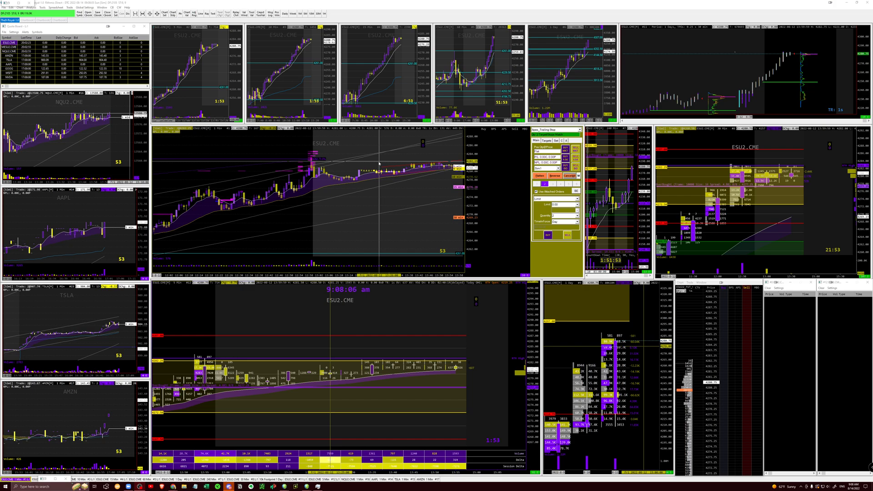
mouse_move(351, 206)
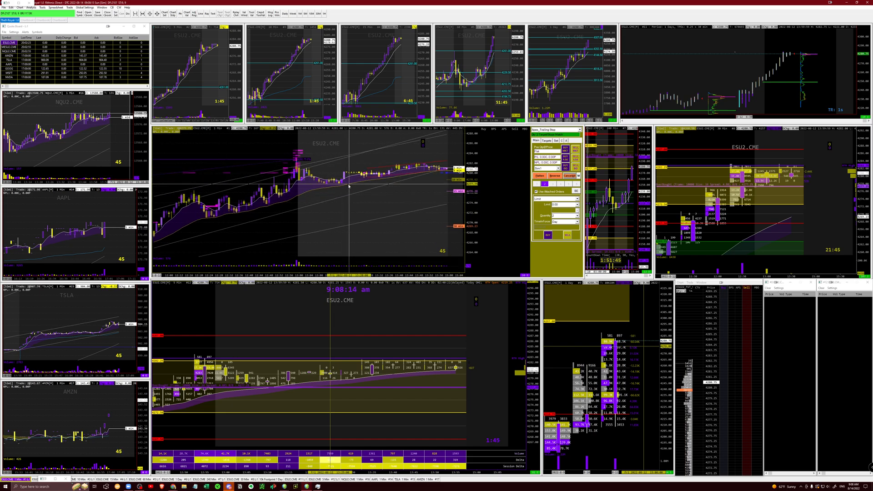
mouse_move(356, 213)
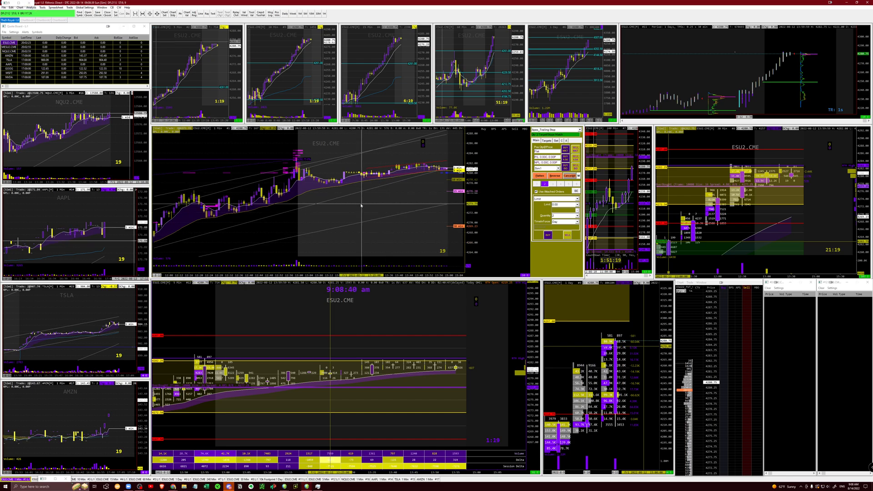
mouse_move(331, 225)
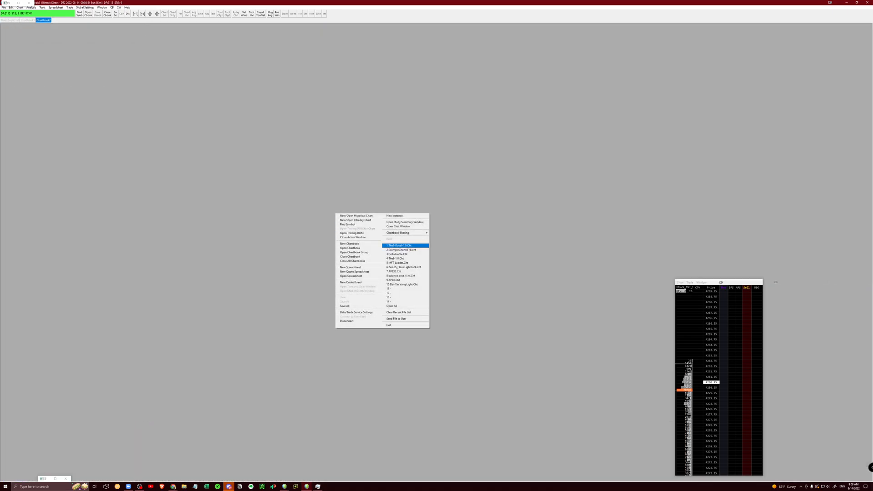
Step: Reopen the recent trading chartbook holding the main ESU2 chart with its trade panel
click(399, 245)
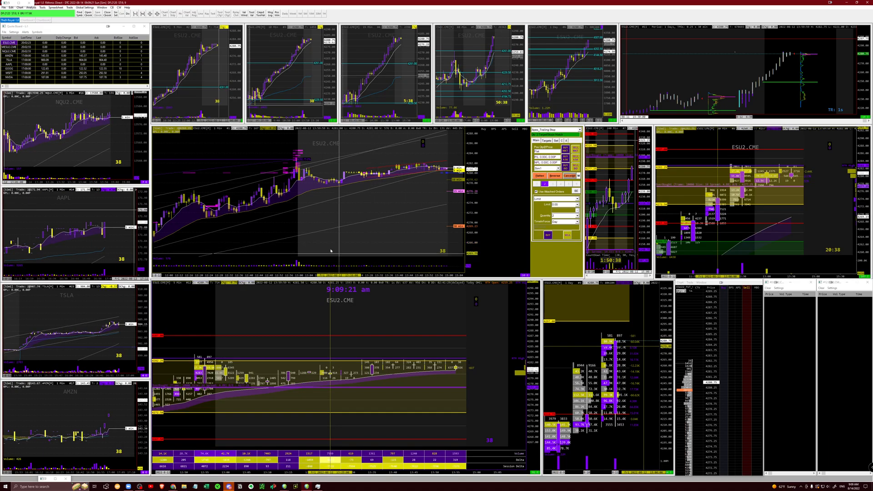
mouse_move(381, 233)
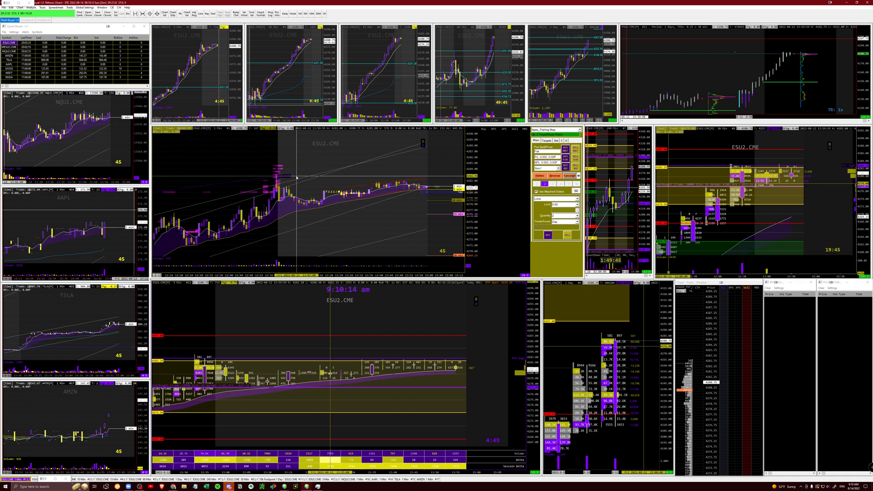
mouse_move(311, 194)
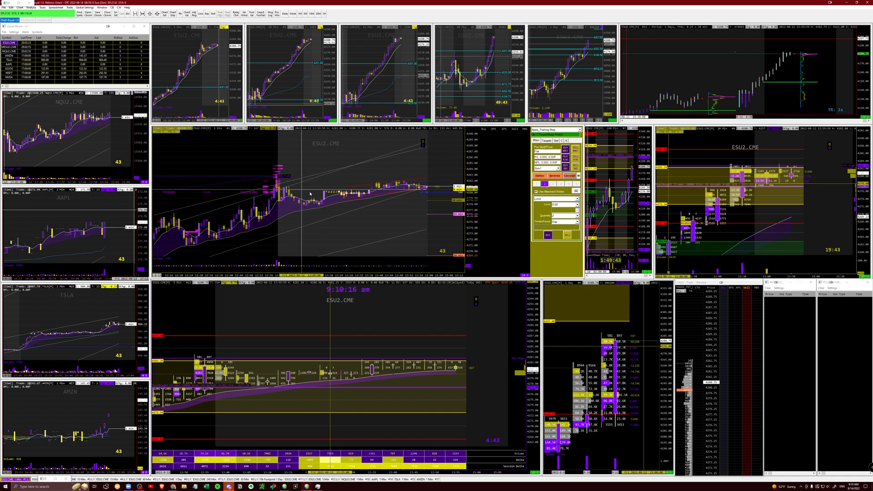
mouse_move(293, 179)
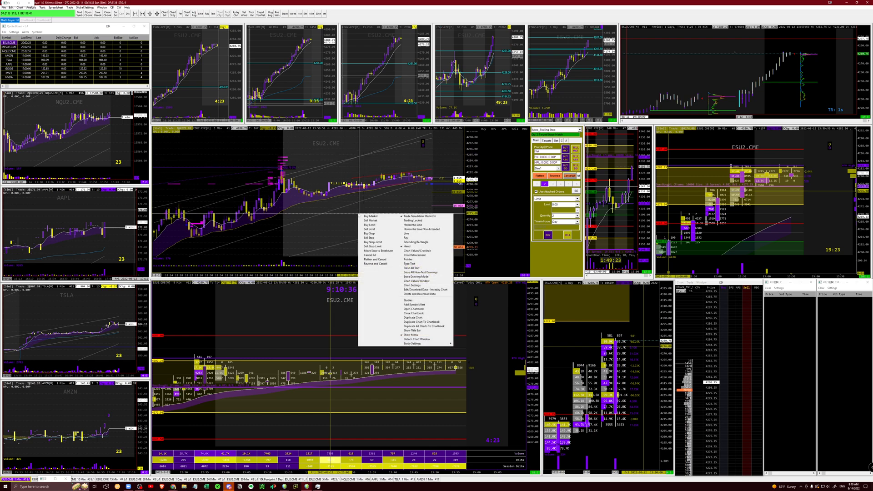
mouse_move(412, 317)
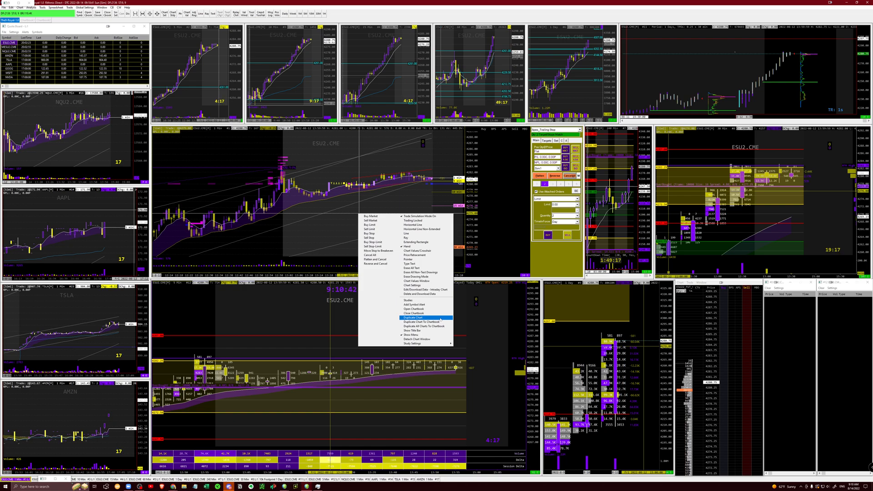
mouse_move(414, 313)
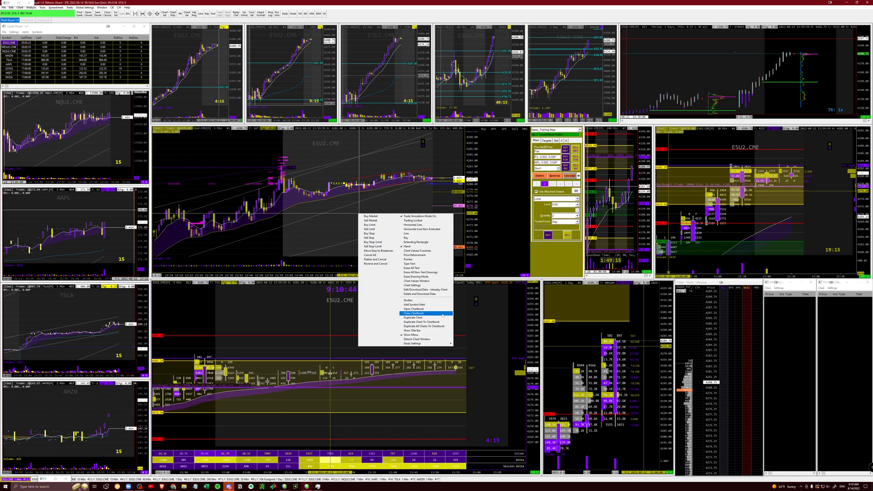
mouse_move(417, 277)
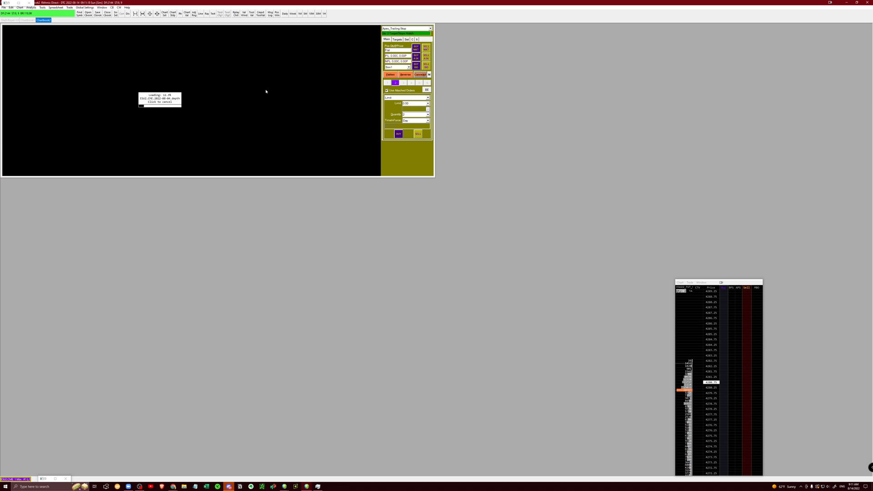
mouse_move(262, 160)
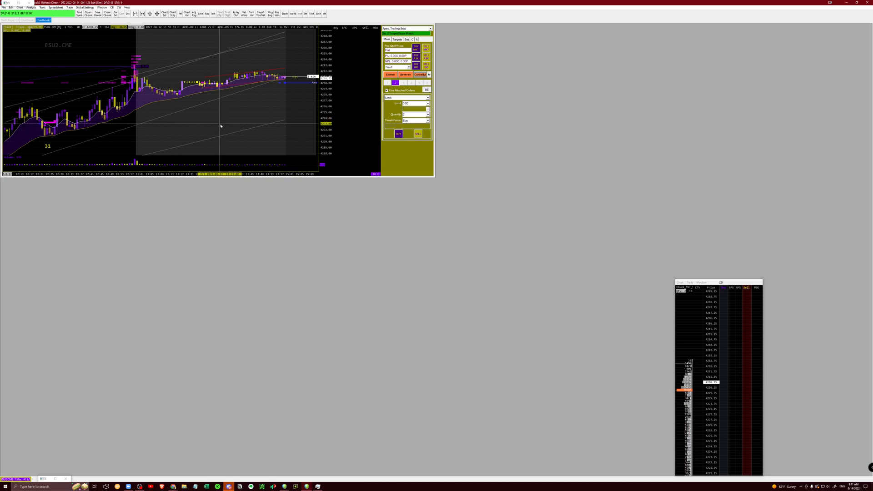
Step: Duplicate the ESU2 chart so a second copy sits below the original
right_click(212, 116)
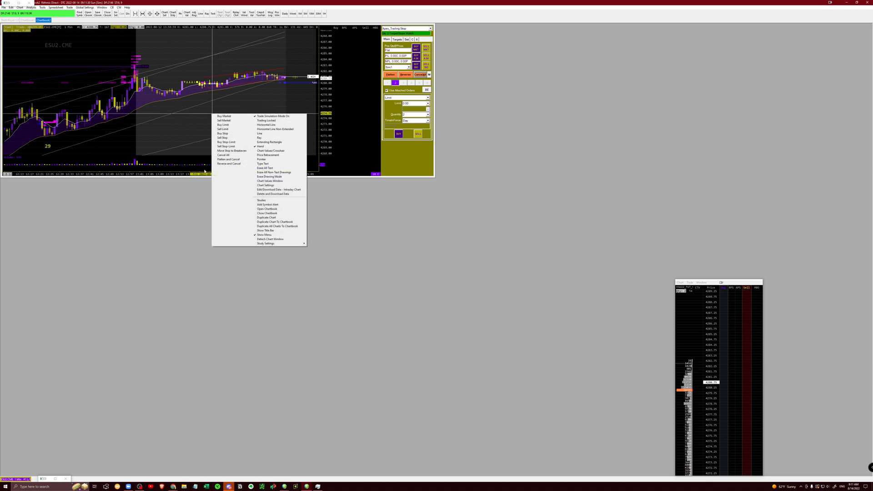
mouse_move(287, 205)
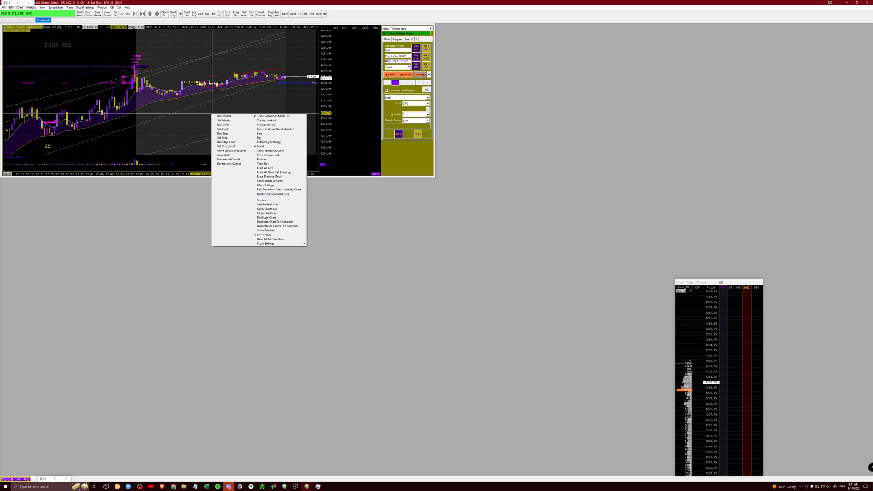
mouse_move(266, 218)
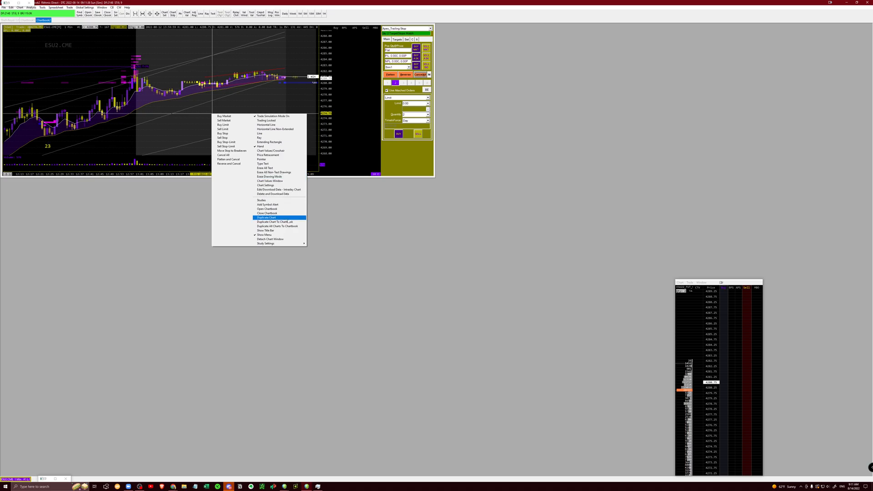
click(266, 217)
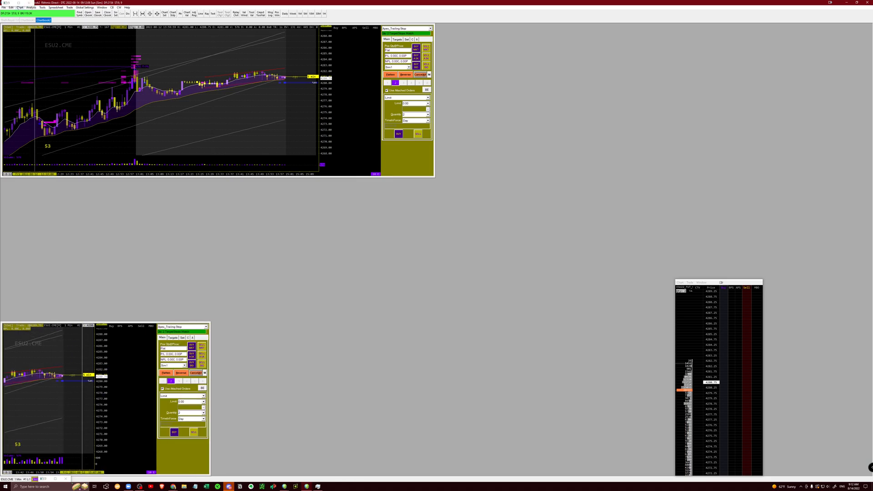
Step: Shrink the duplicated ESU2 chart into a narrow lower-left window, forming a row of five copies
click(17, 8)
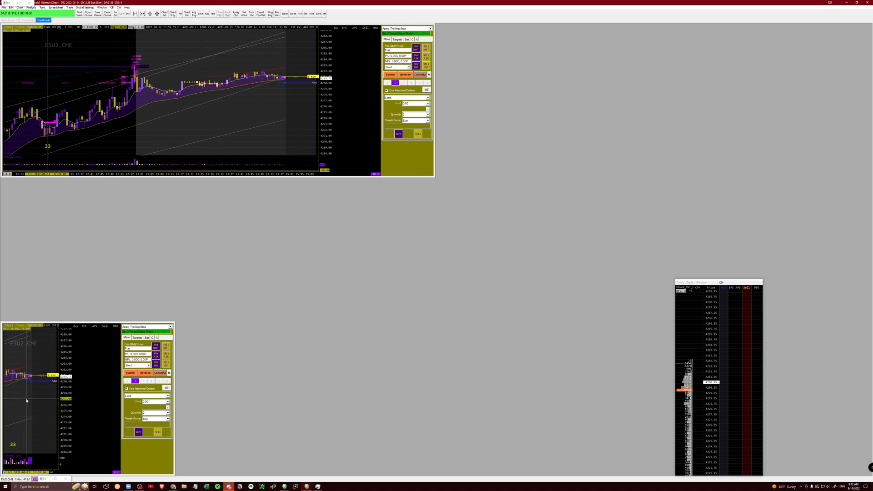
right_click(27, 401)
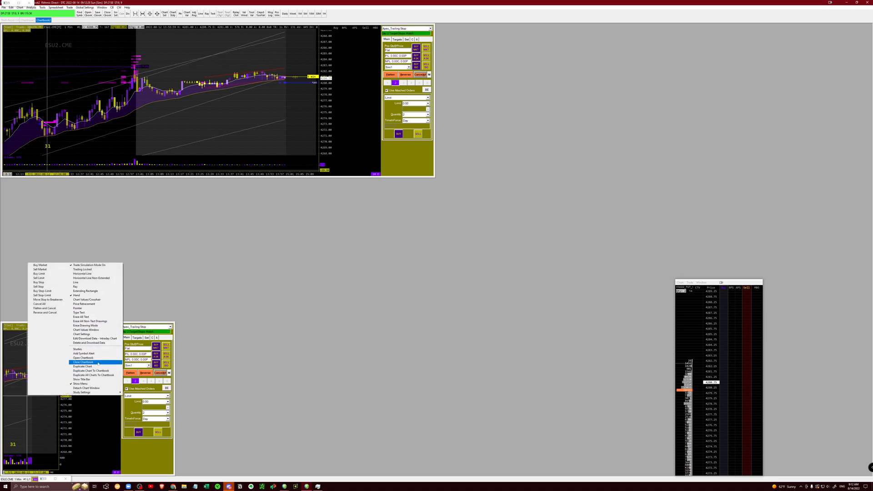
click(84, 362)
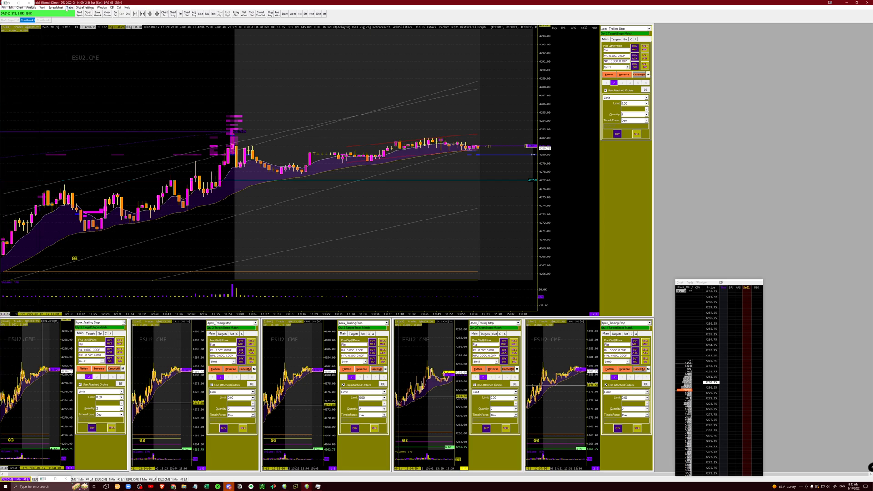
Step: Show the Trade Window menu of the parent ESU2 chart
click(69, 7)
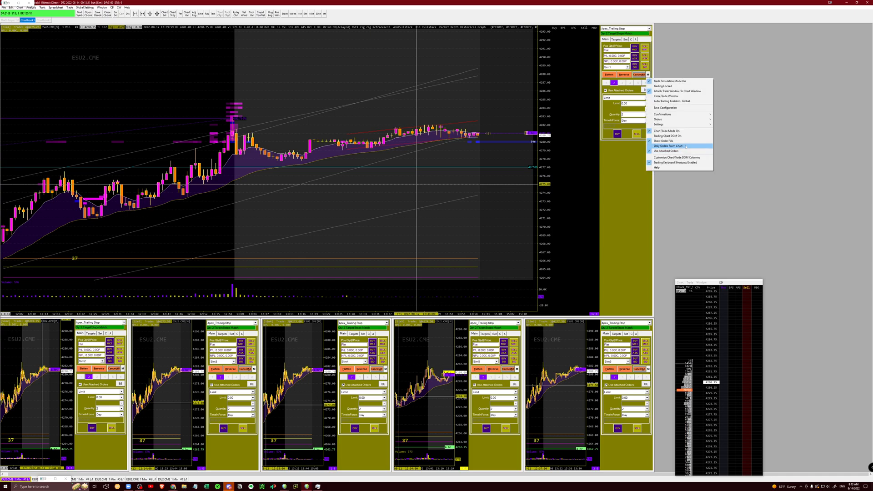
Step: Reach the Order Allocation to Trade Accounts dialog via Trade Window Settings
click(657, 123)
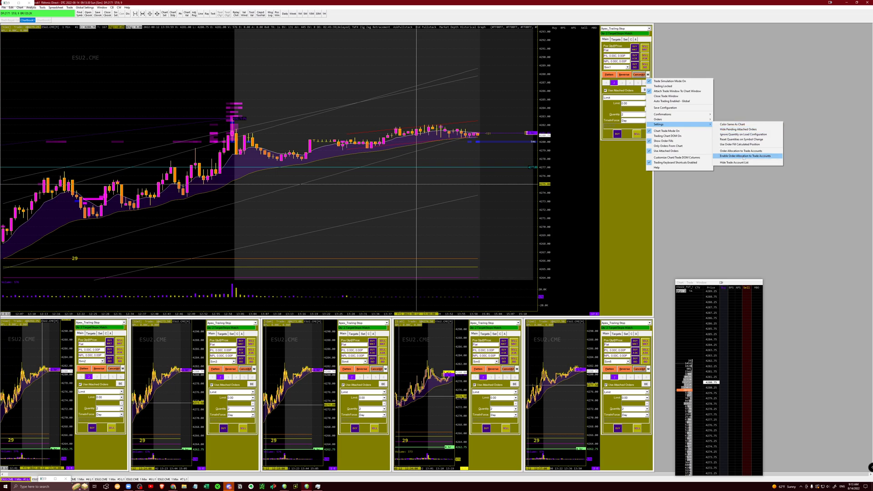
click(736, 157)
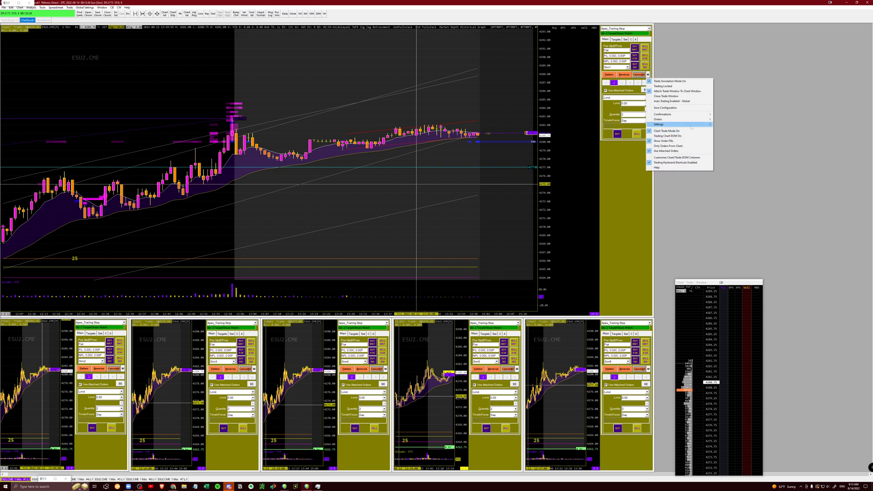
mouse_move(662, 123)
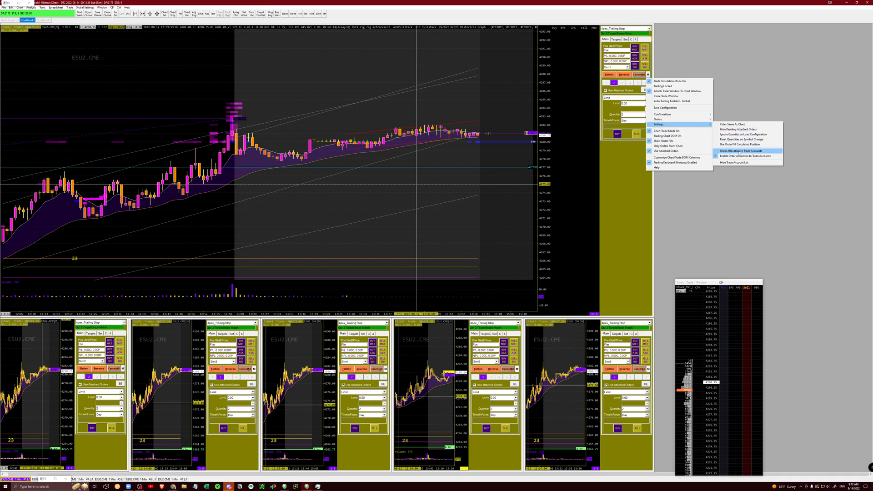
click(733, 151)
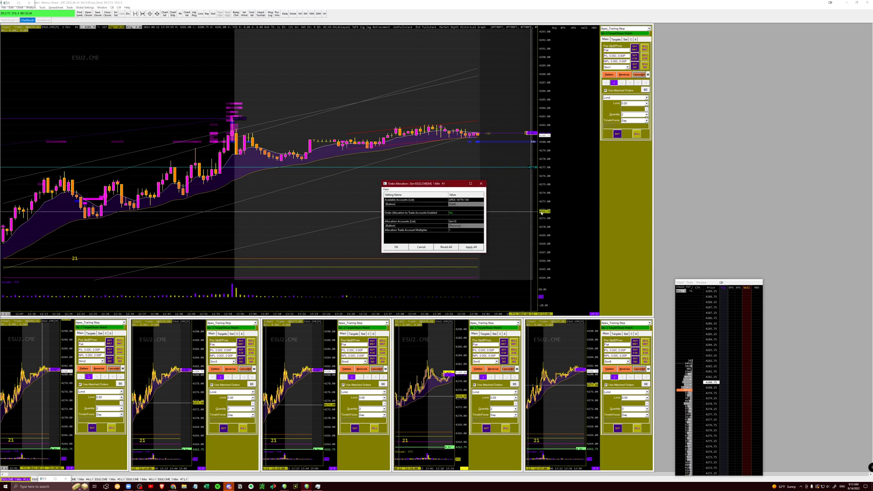
Step: Enable order allocation for the parent chart and pick the trade accounts to allocate to
click(473, 199)
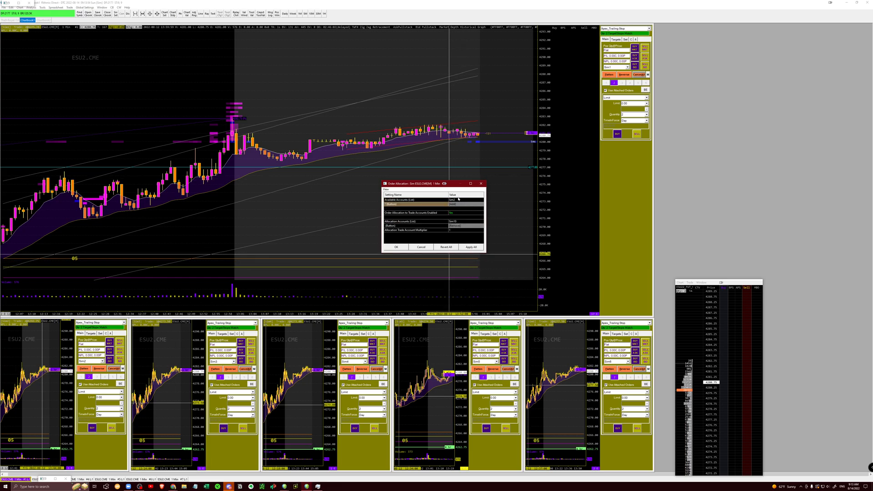
click(471, 199)
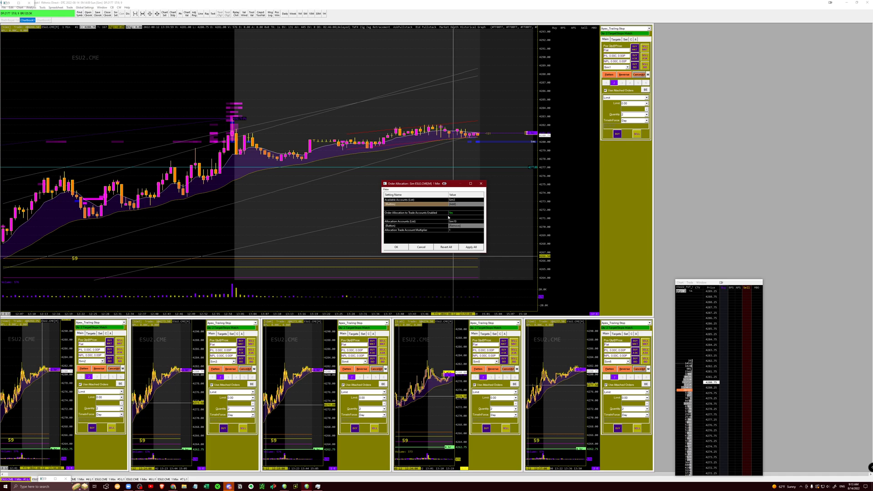
click(460, 199)
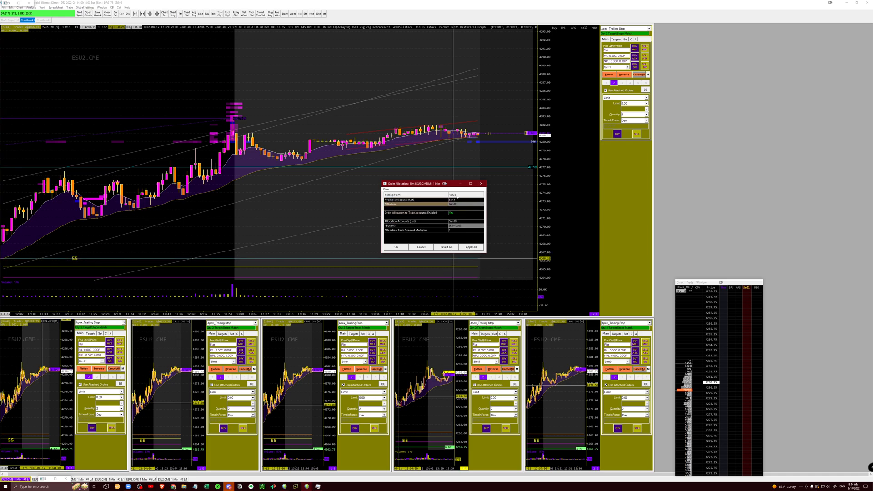
click(459, 199)
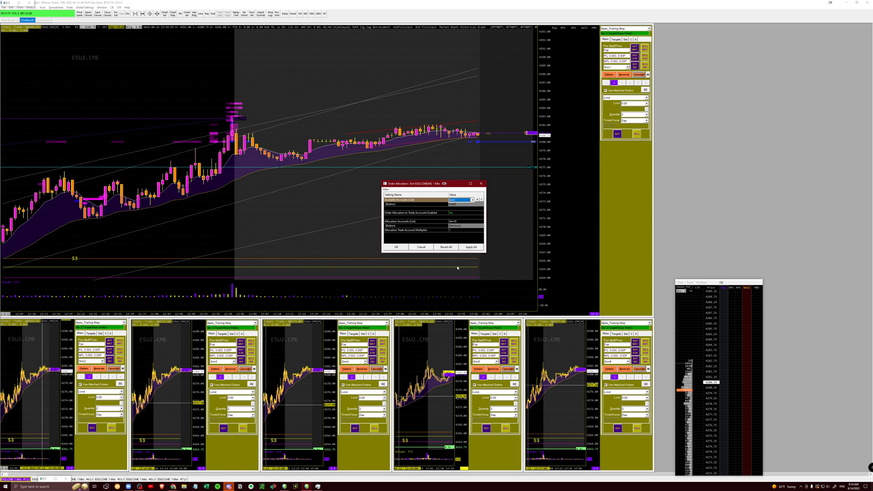
click(471, 199)
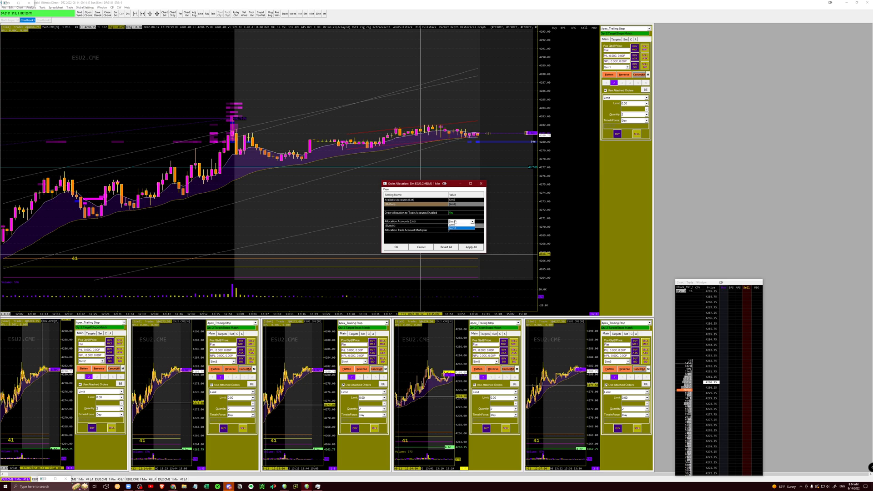
click(469, 221)
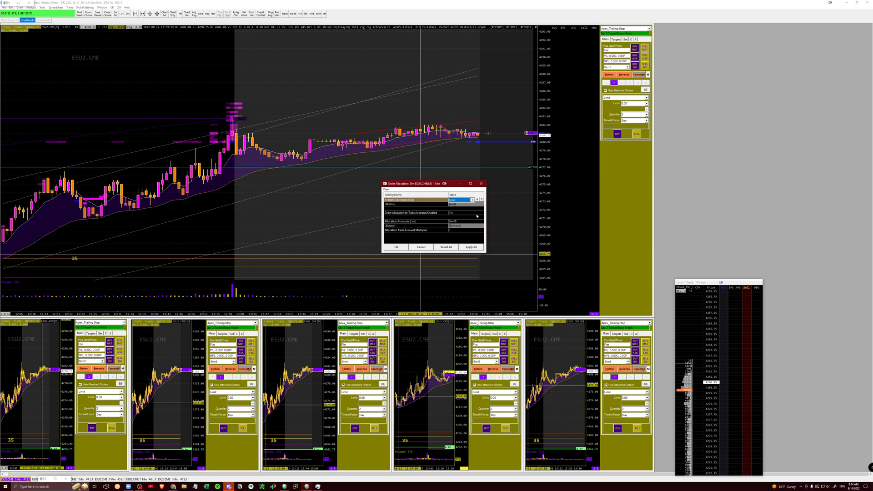
click(396, 248)
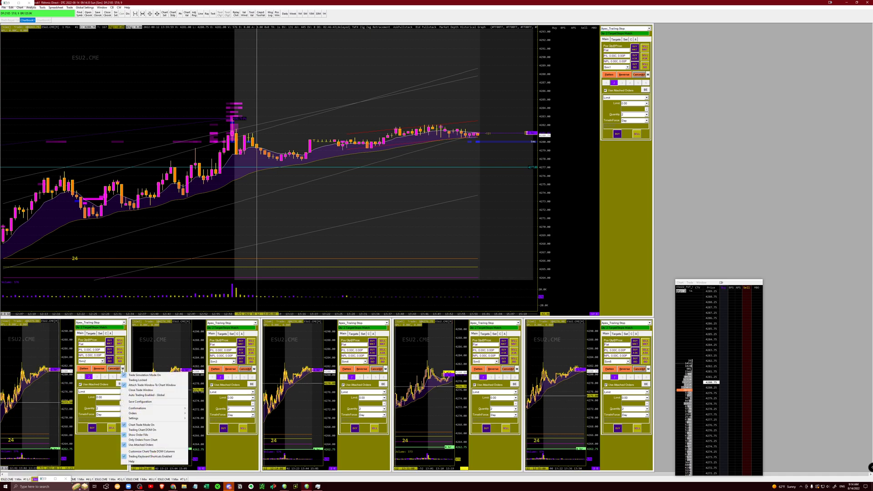
mouse_move(136, 418)
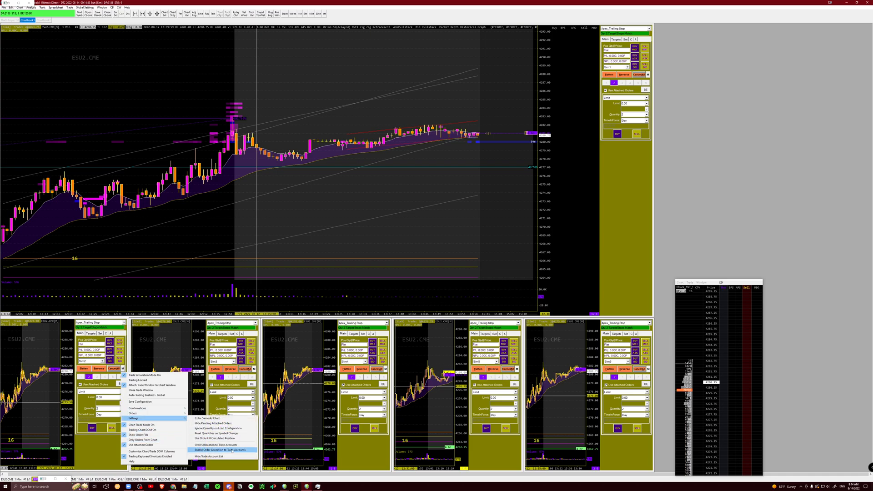
Step: Enable Order Allocation to Trade Accounts for the second child ESU2 chart
click(222, 449)
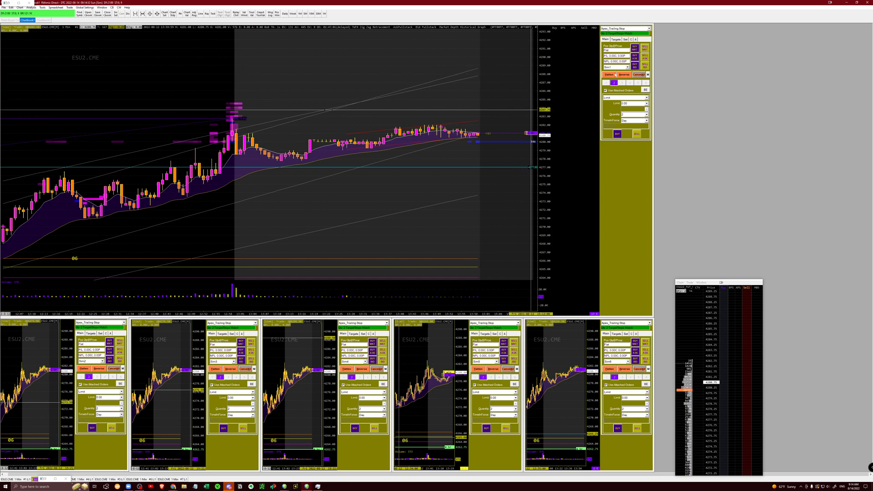
click(626, 67)
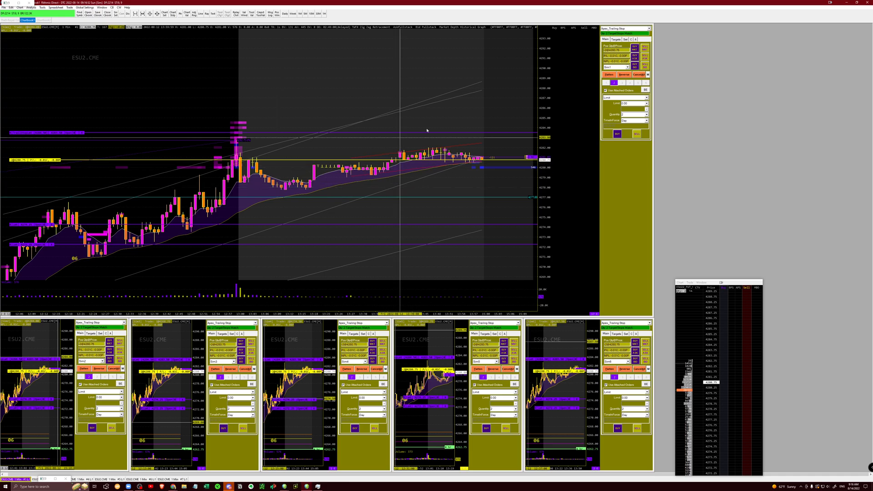
mouse_move(256, 144)
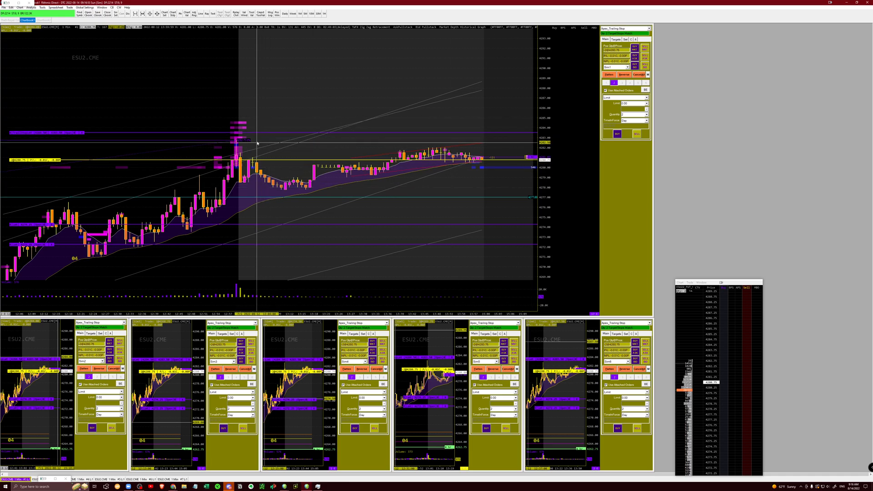